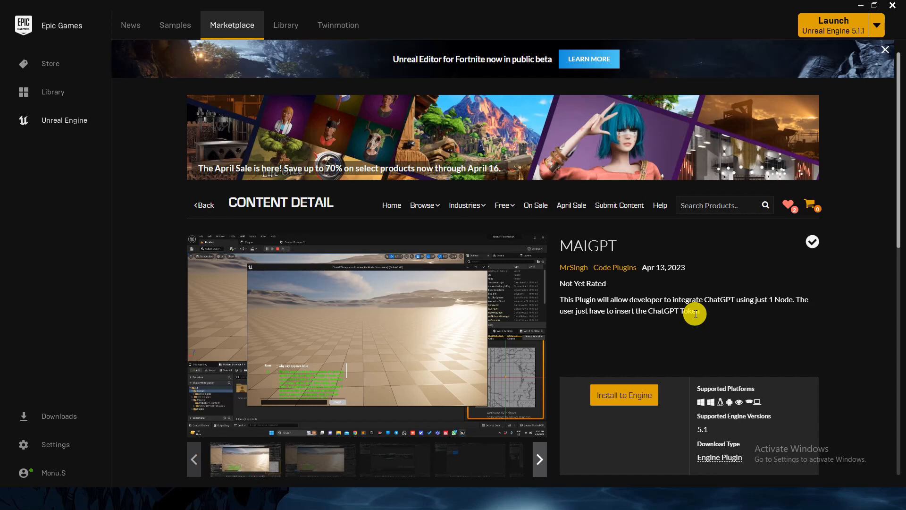
- Read the plugin description, then open the Plugins browser from Edit > Plugins
scroll("down", 3)
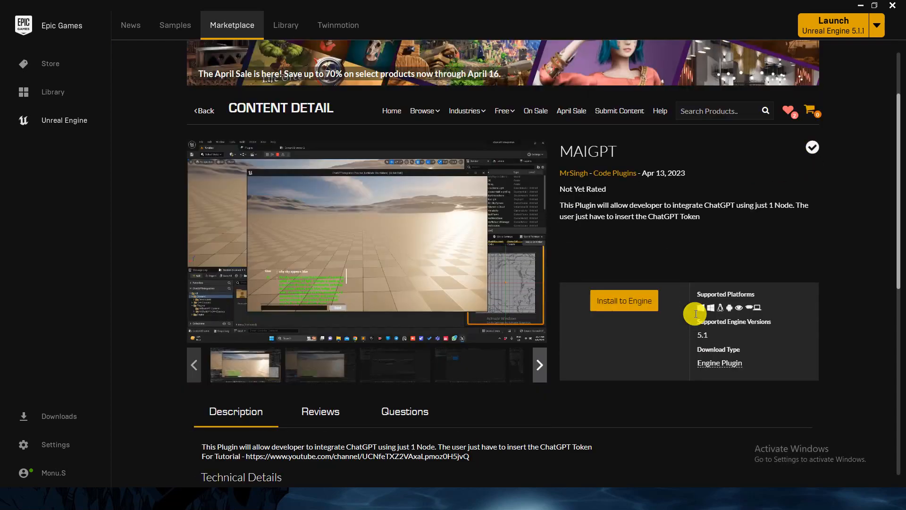
double_click(588, 151)
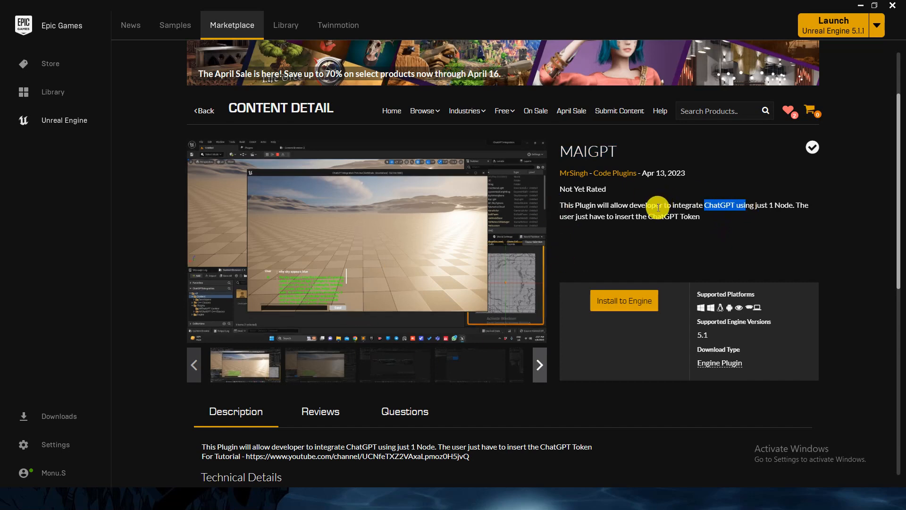
mouse_move(474, 308)
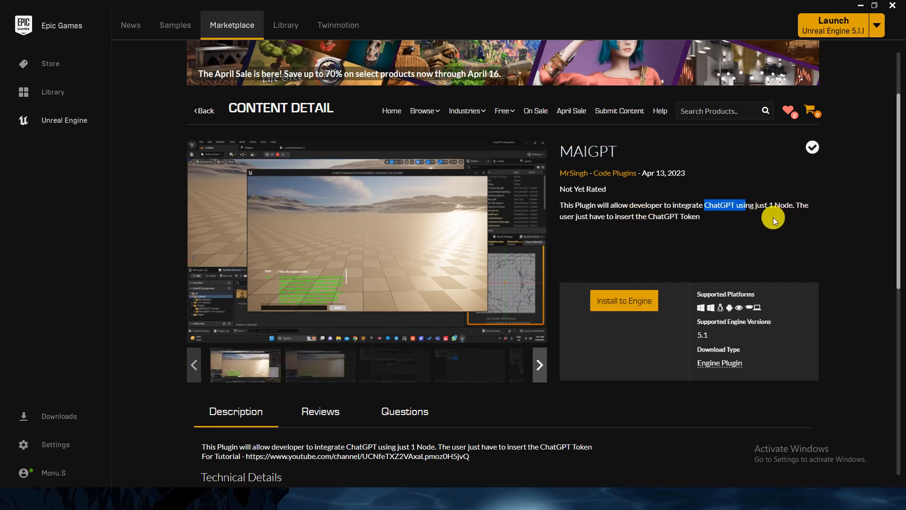
scroll("down", 3)
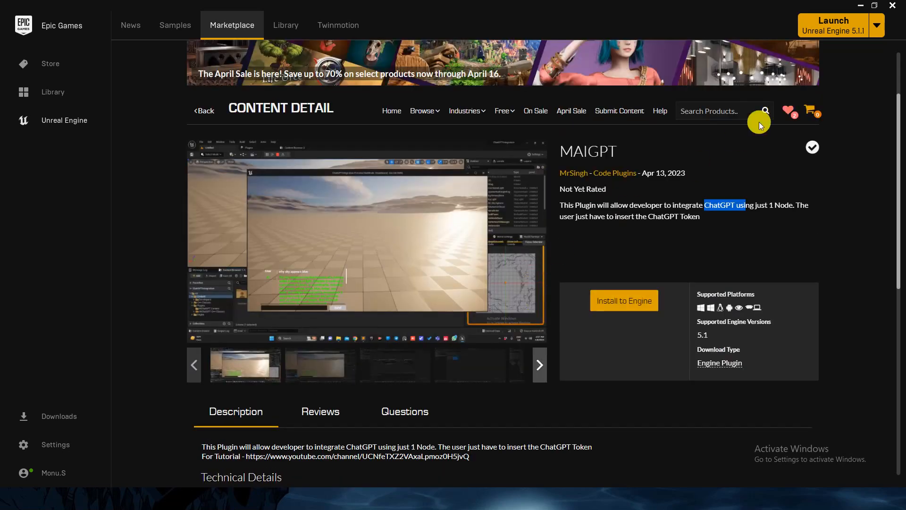
mouse_move(694, 334)
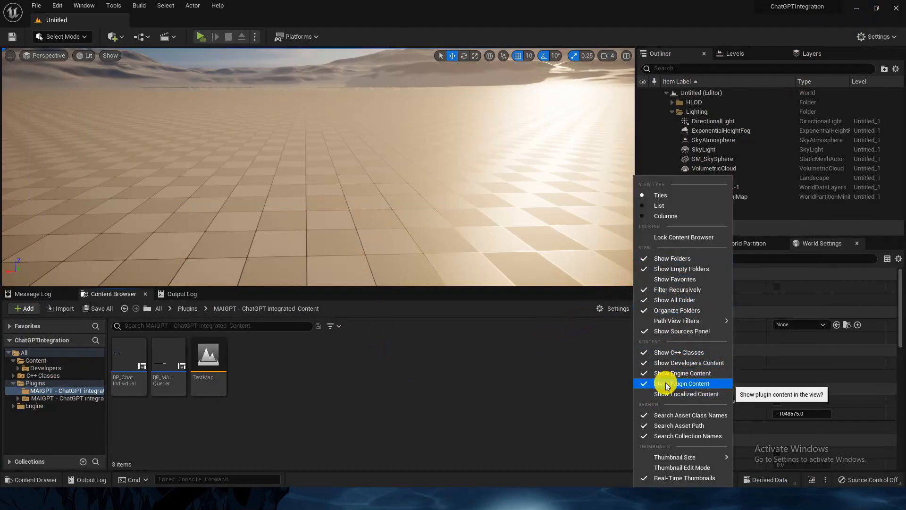
left_click(84, 5)
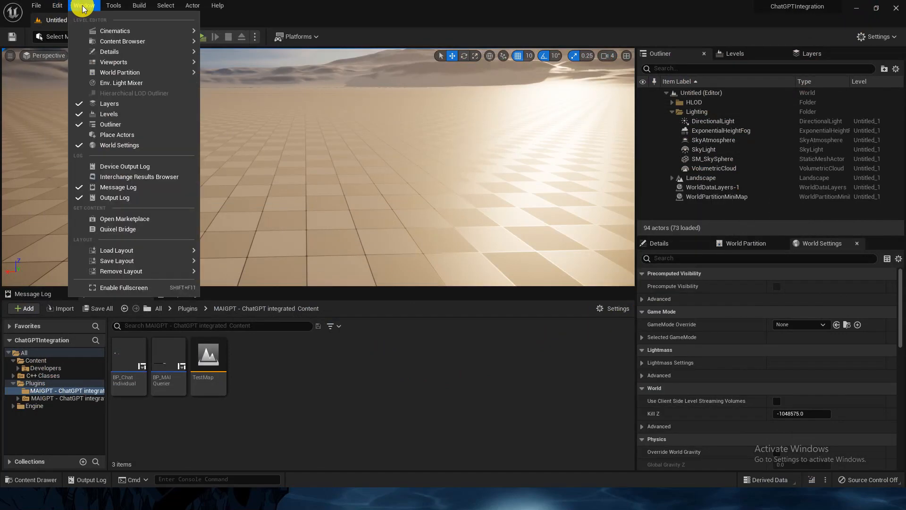
left_click(57, 5)
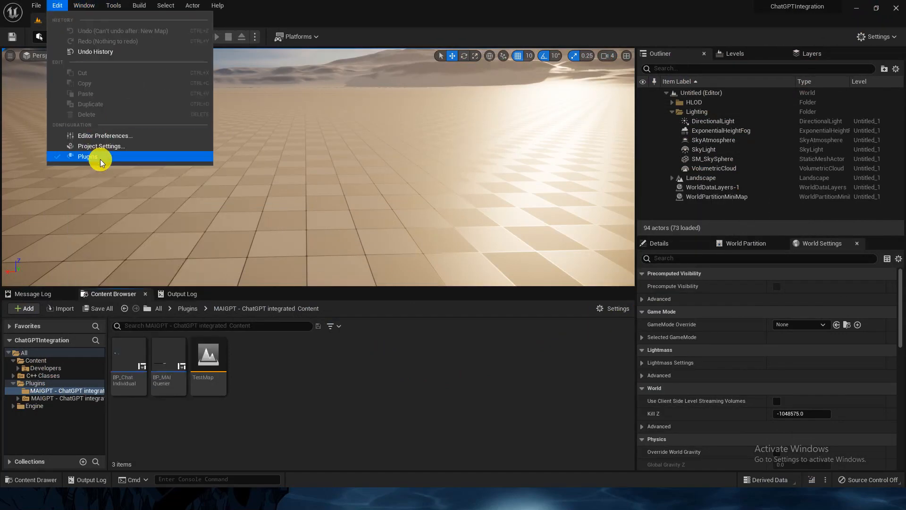
left_click(88, 156)
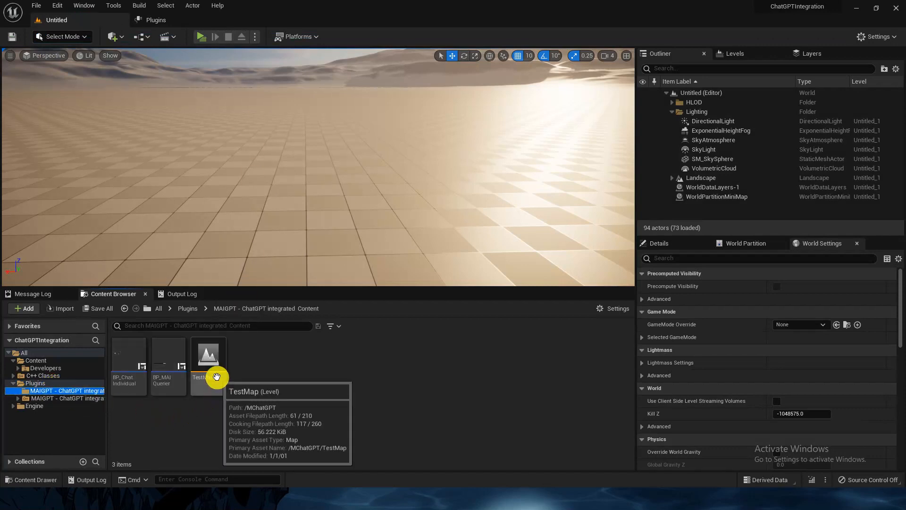
- Open the TestMap level and select the BP_MAIQuerier widget asset
double_click(207, 355)
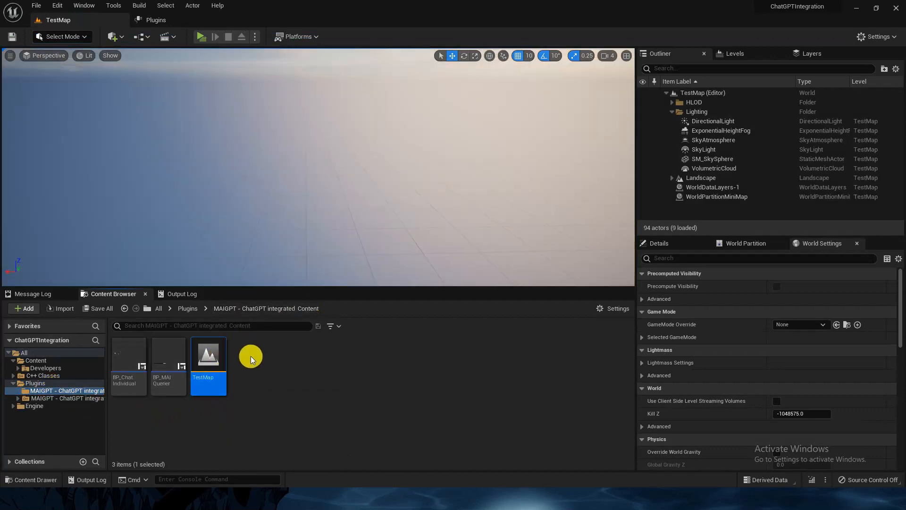
left_click(165, 36)
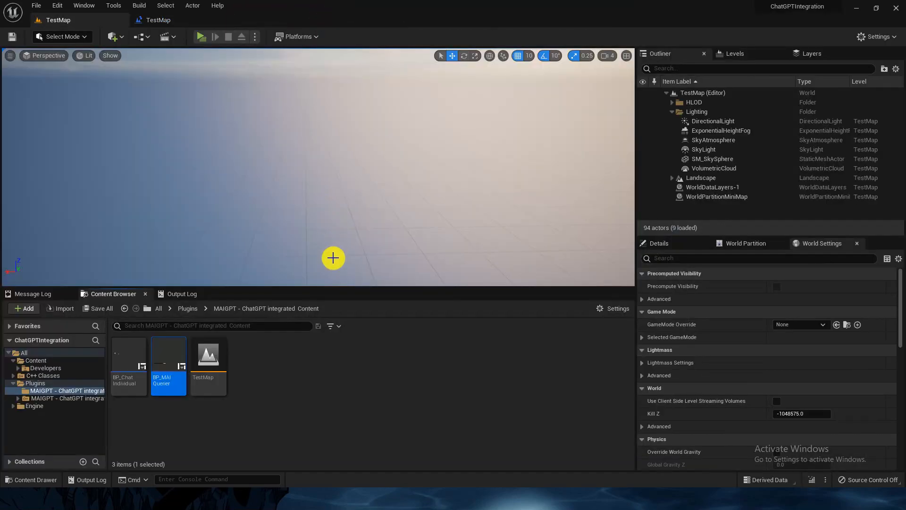
- Open BP_MAIQuerier's event graph and inspect the MChat GPTQuery node's ChatGPT token field
double_click(168, 356)
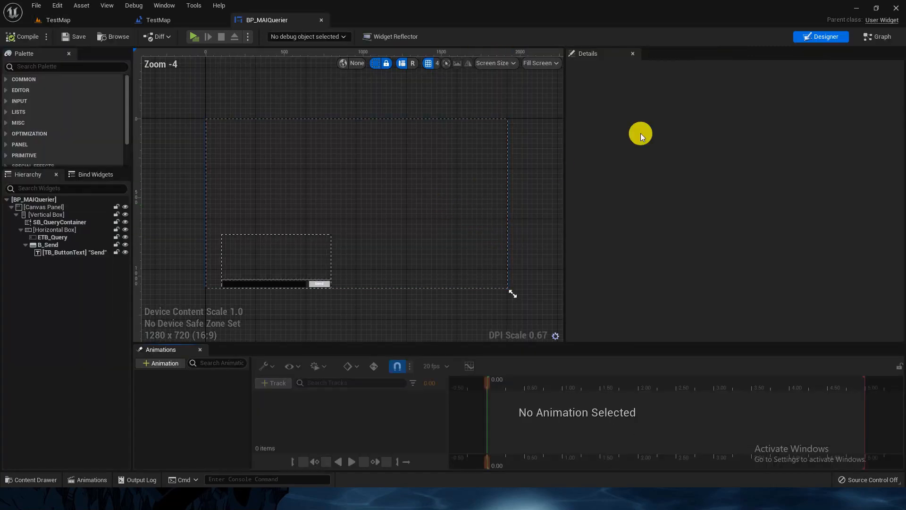
left_click(877, 37)
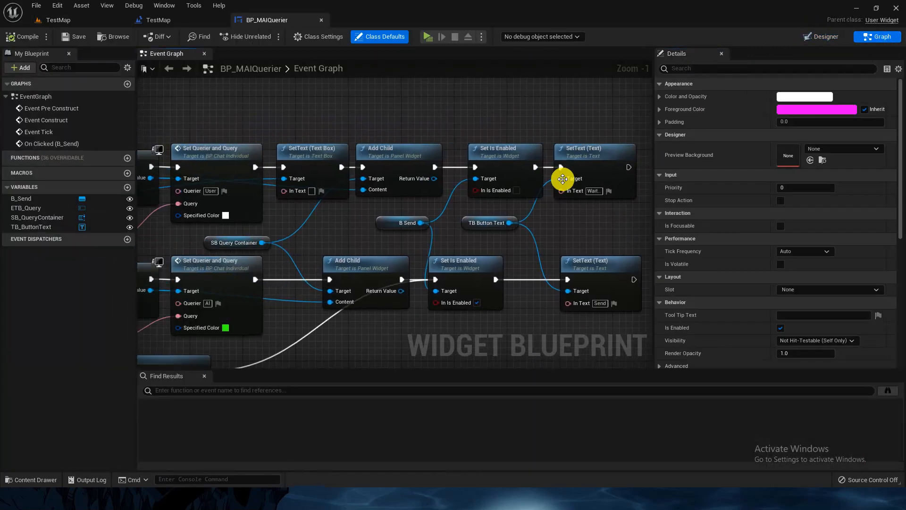
scroll("down", 3)
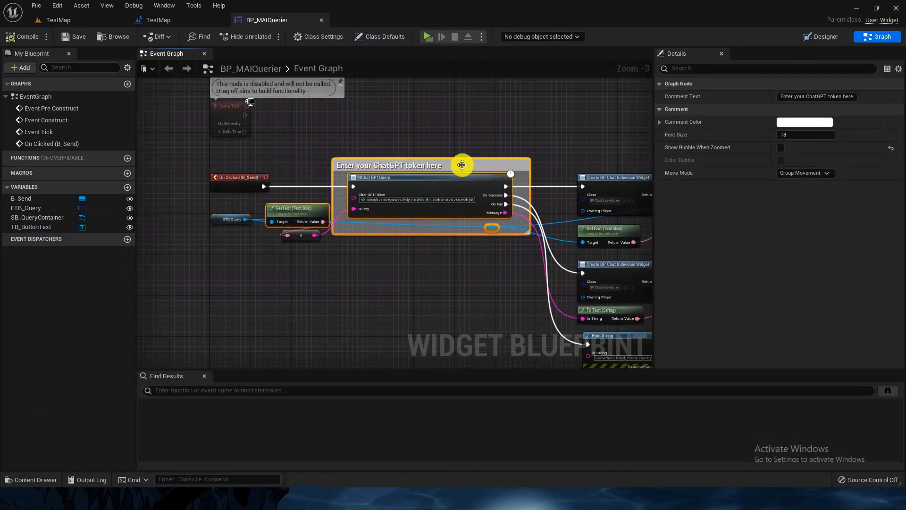
mouse_move(424, 289)
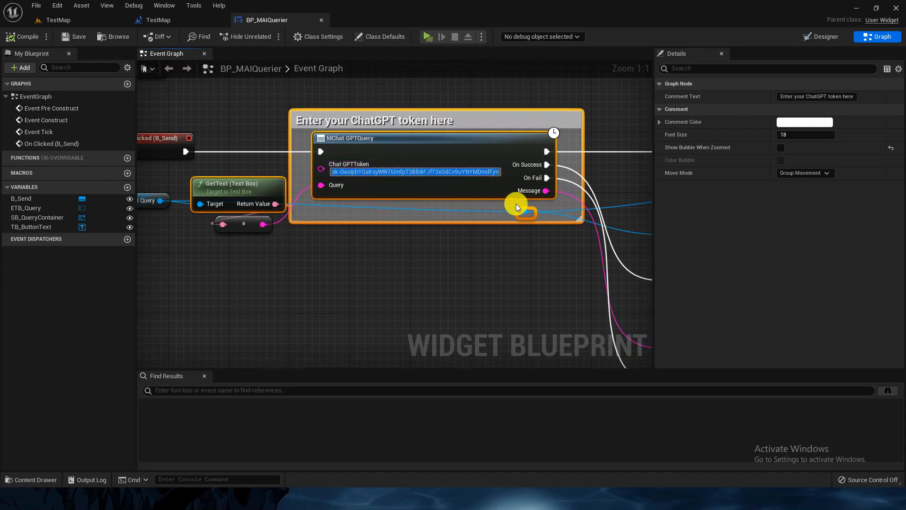
left_click(457, 254)
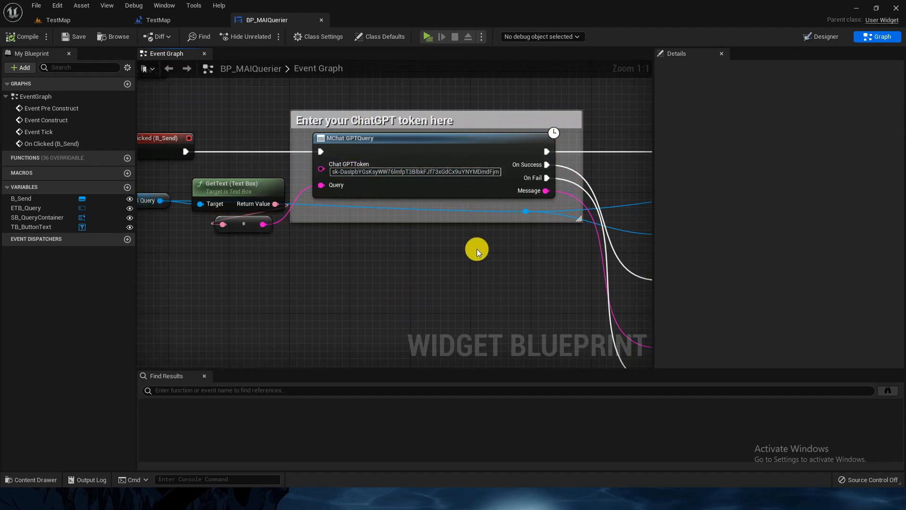
mouse_move(491, 224)
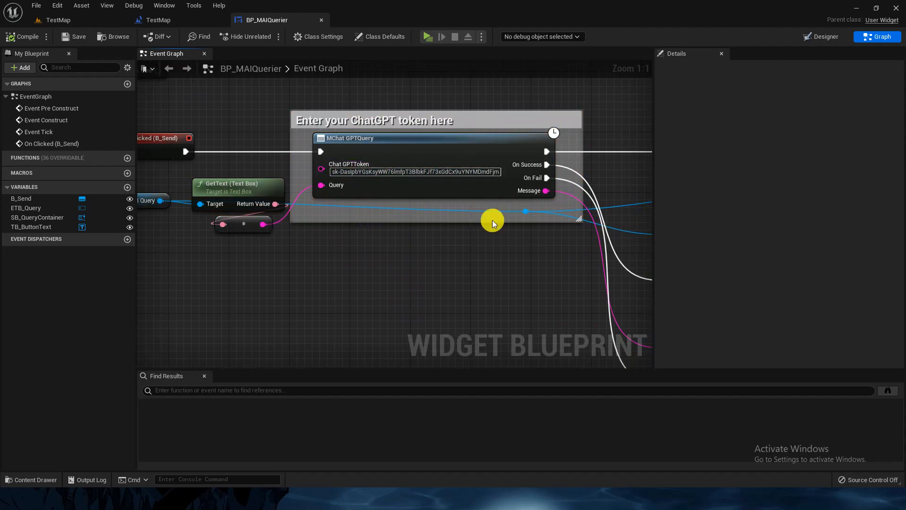
mouse_move(426, 192)
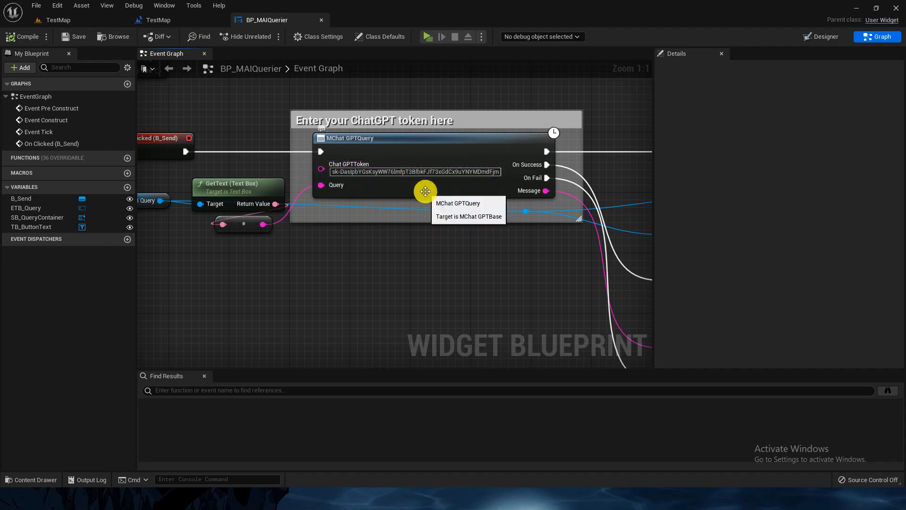
mouse_move(478, 321)
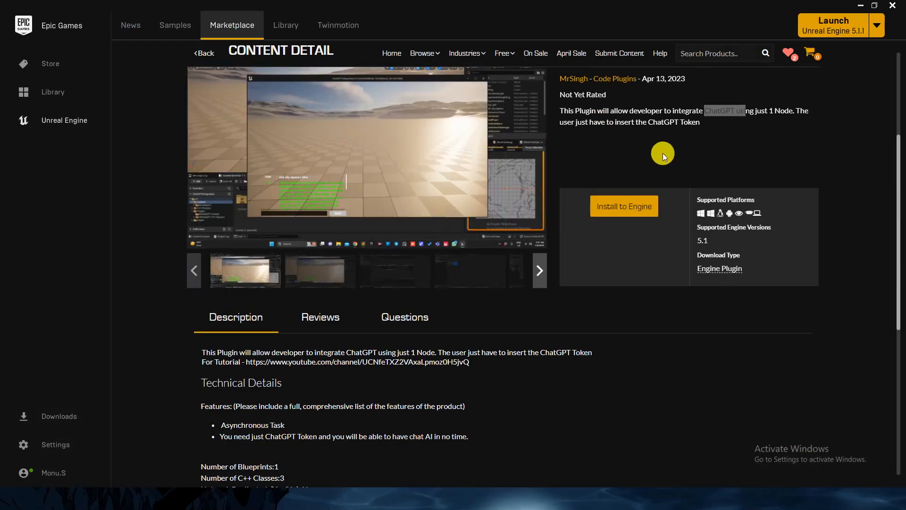
- Follow the Additional Notes Google Docs link in the plugin's Technical Details
scroll("down", 3)
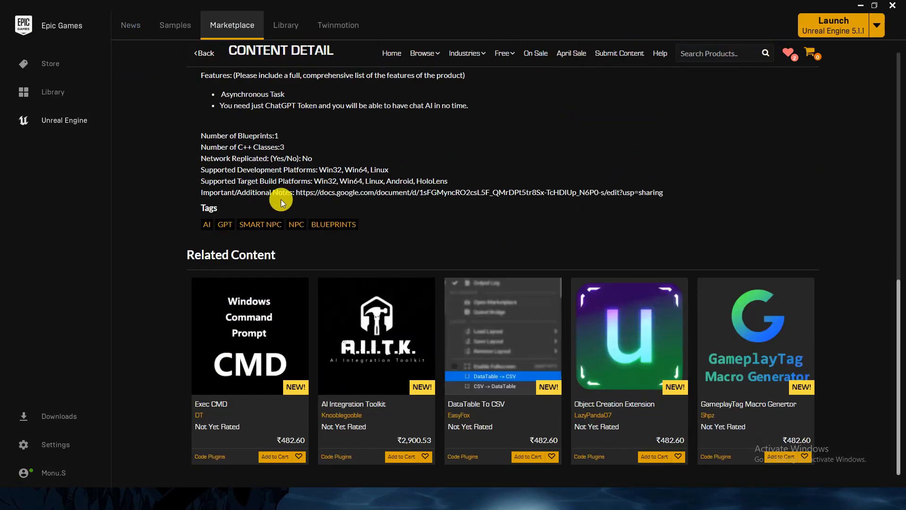
left_click_drag(283, 203, 627, 202)
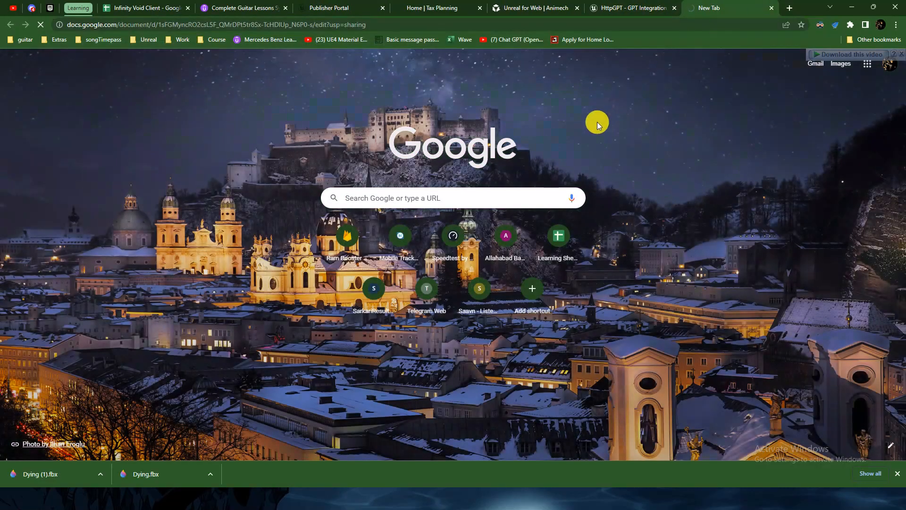
- Follow the platform.openai.com token link from the MChatGPT Documentation
left_click(729, 8)
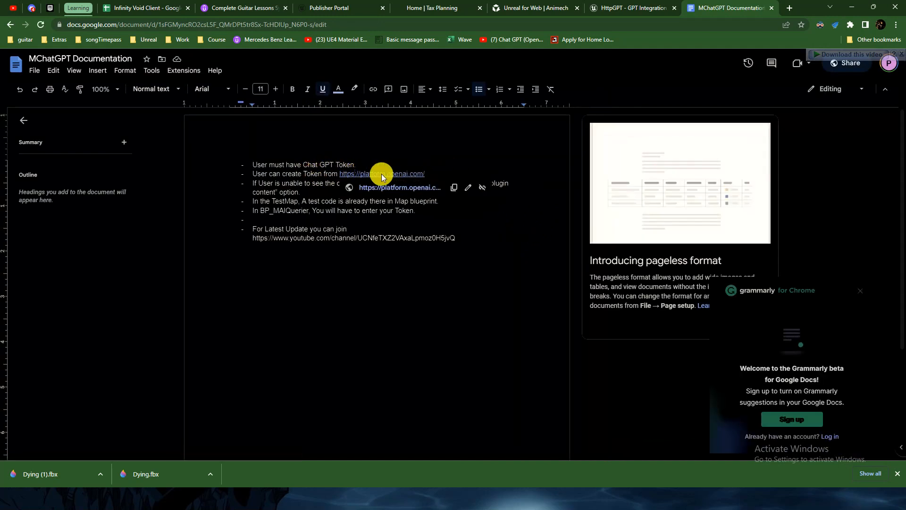
left_click(399, 187)
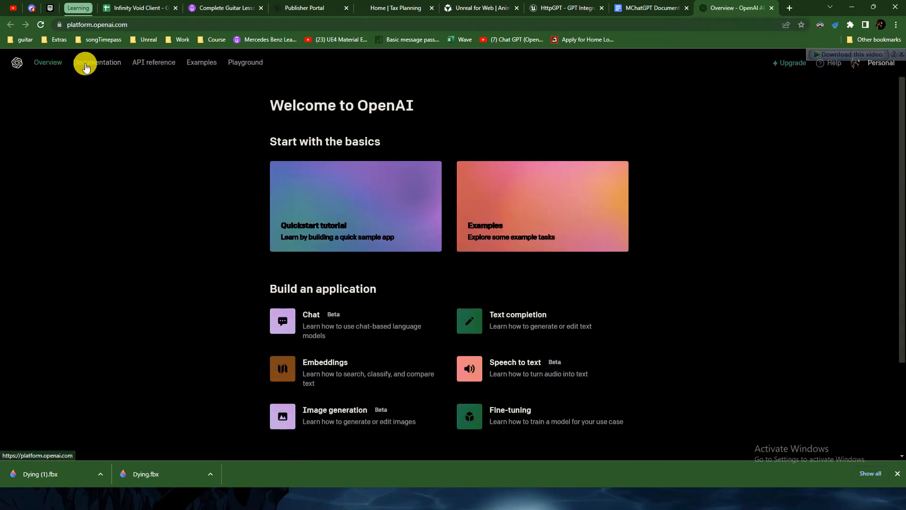
mouse_move(188, 129)
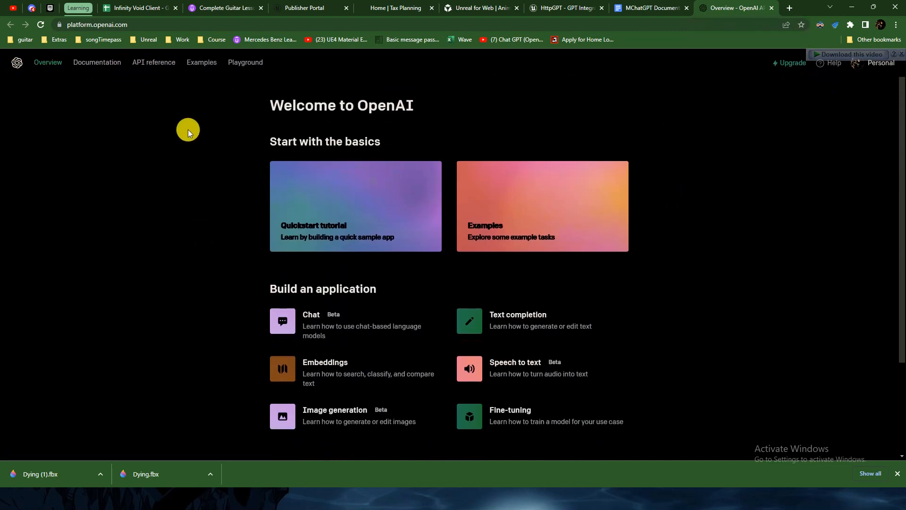
- Browse the OpenAI Documentation and API reference pages, then open the Personal account menu
left_click(153, 61)
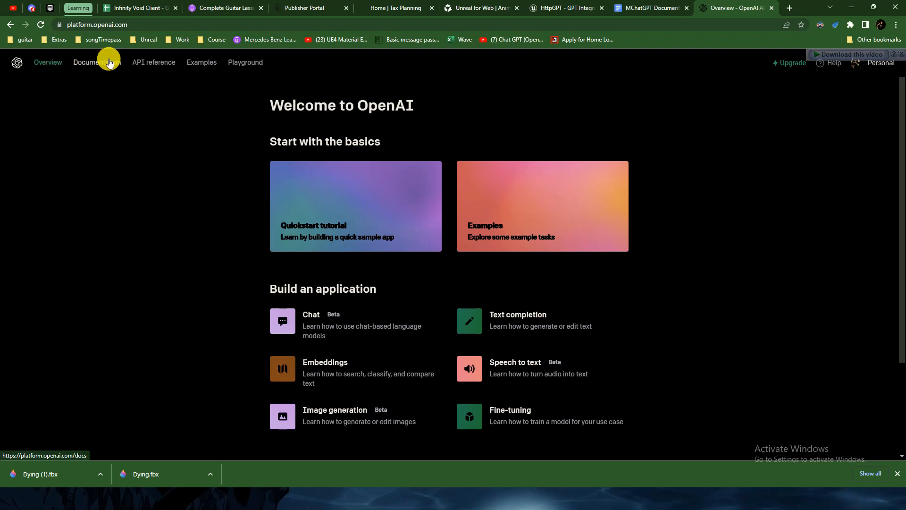
left_click(97, 62)
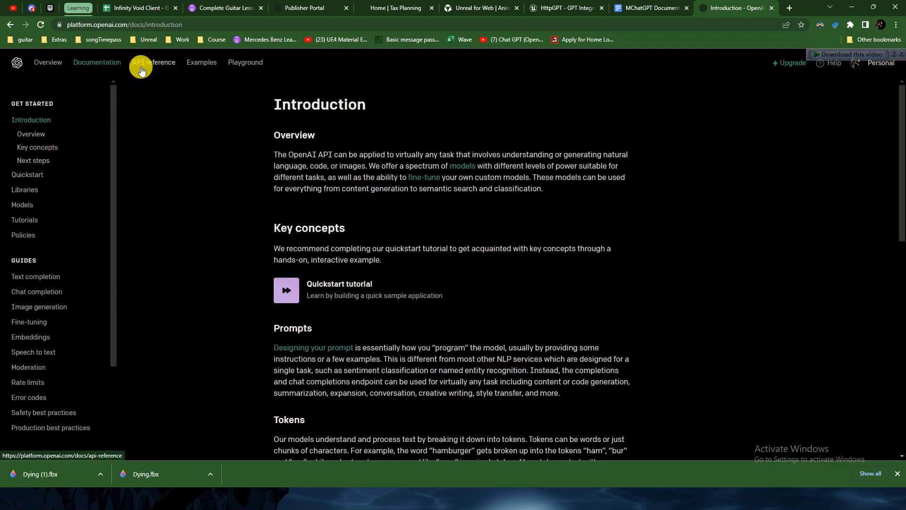
left_click(47, 62)
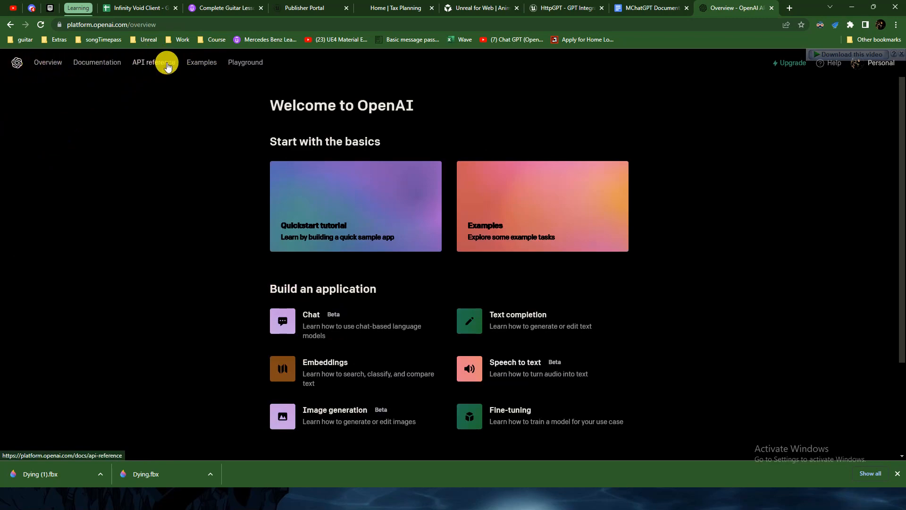
left_click(153, 62)
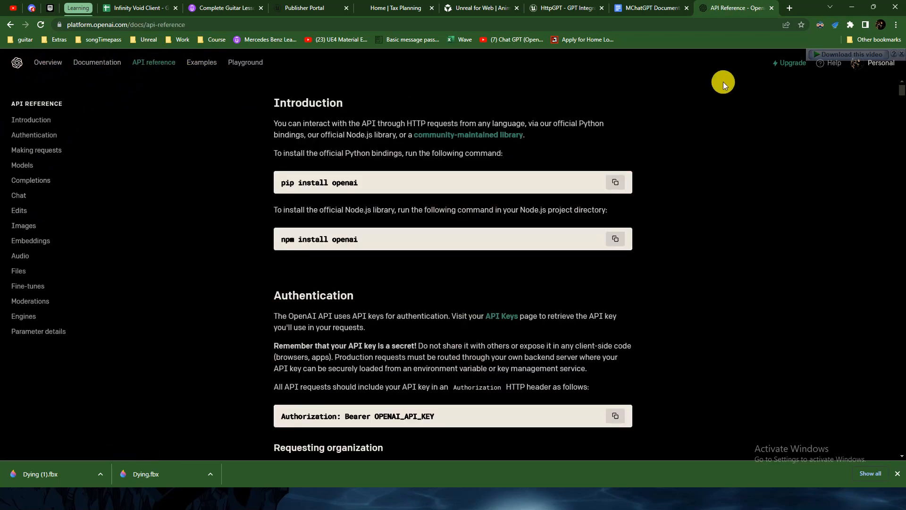
left_click(860, 62)
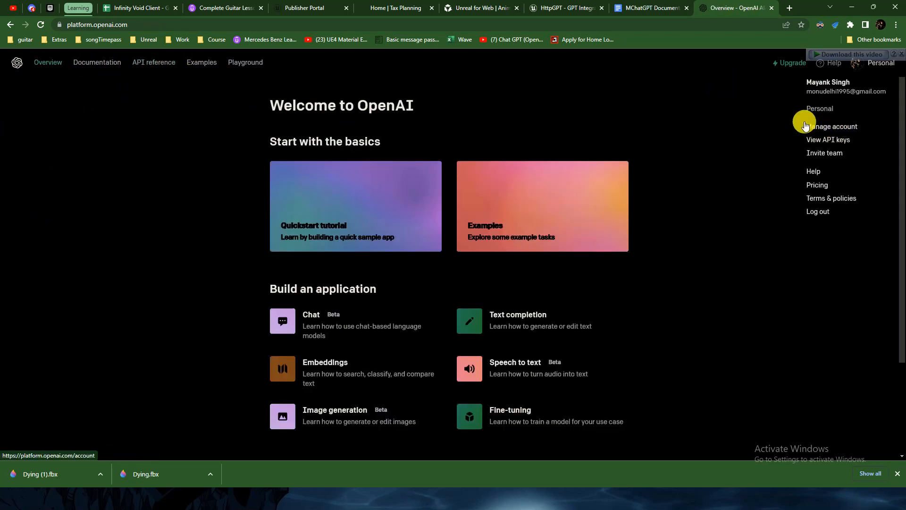
mouse_move(833, 144)
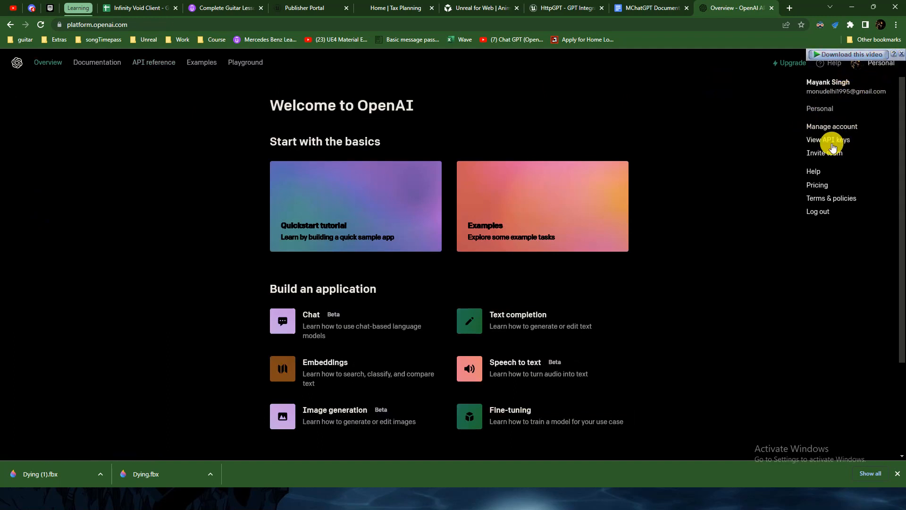
mouse_move(828, 139)
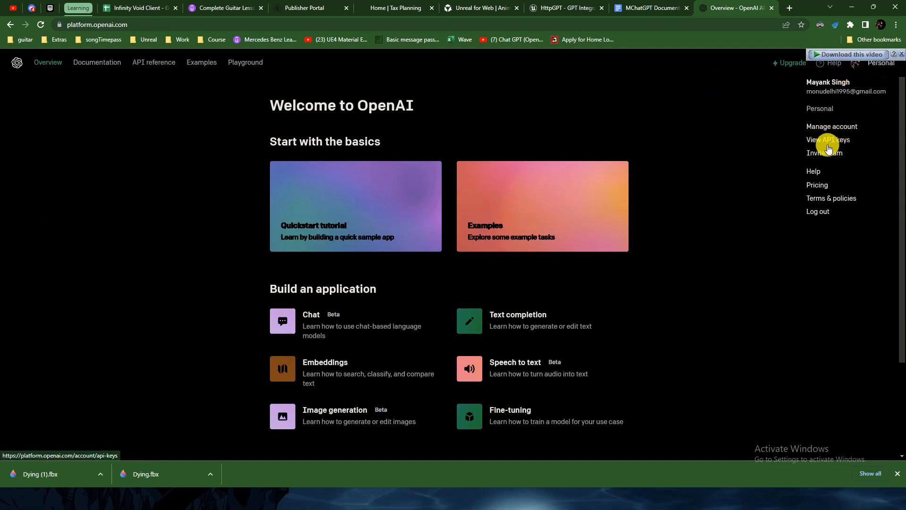
- Go to View API keys, showing one never-used secret key
left_click(827, 139)
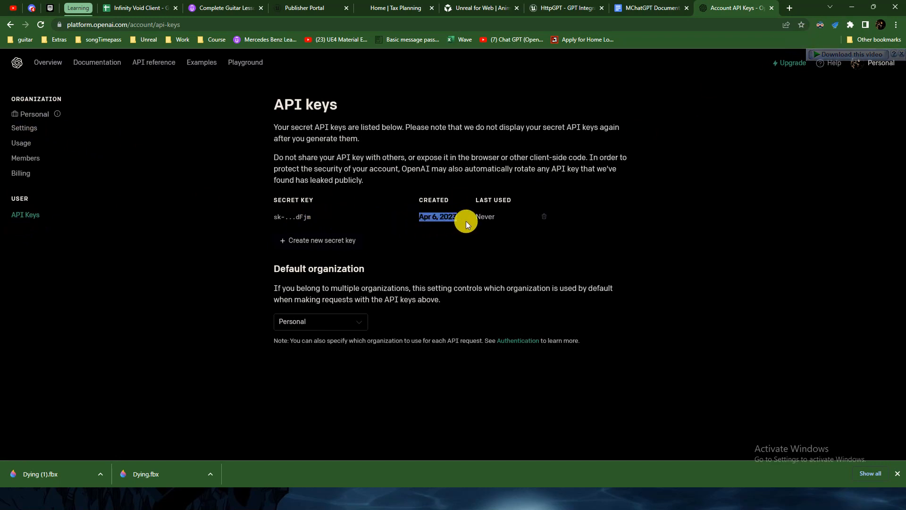
mouse_move(21, 142)
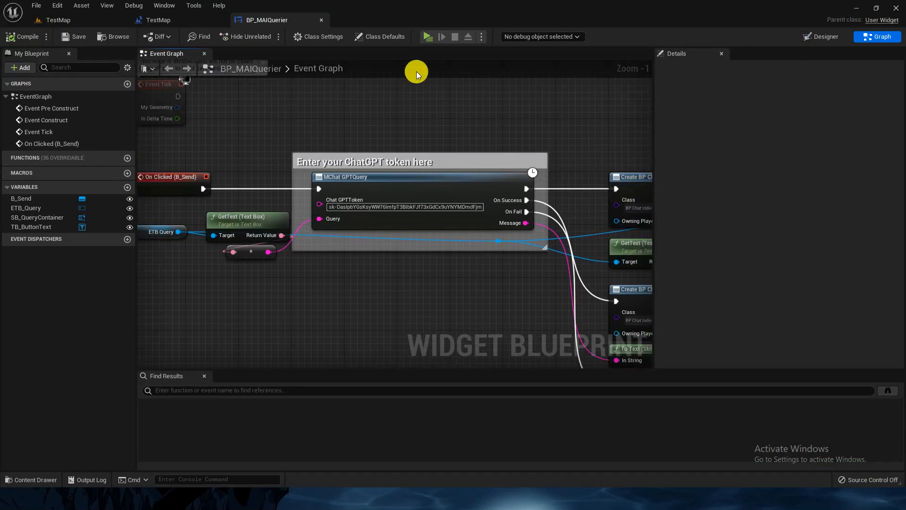
mouse_move(400, 206)
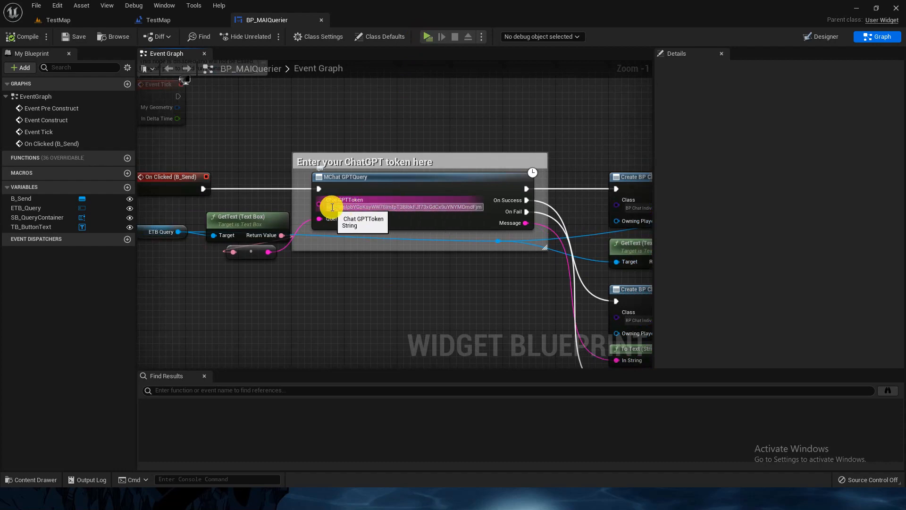
mouse_move(479, 100)
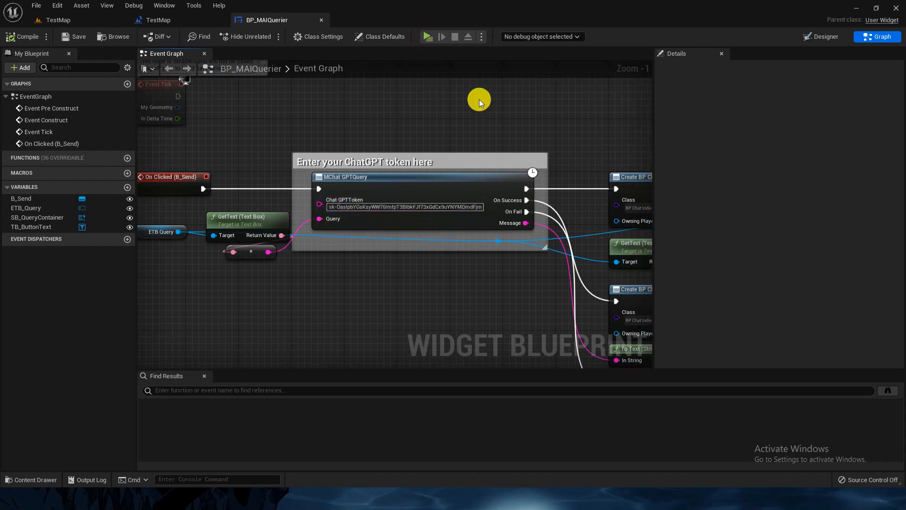
- Switch to the TestMap level blueprint tab showing BeginPlay creating BP_MAIQuerier
left_click(156, 20)
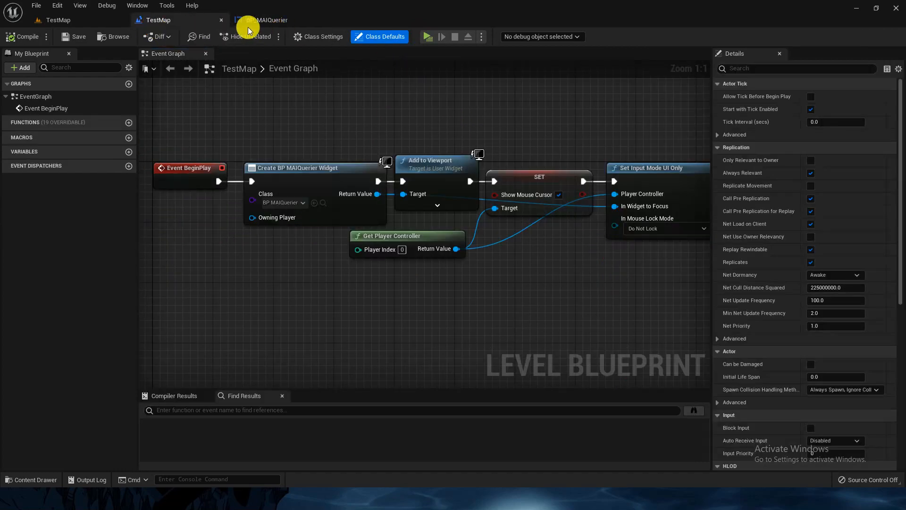
- Play TestMap and send the question 'what is the color of the sky'
left_click(57, 20)
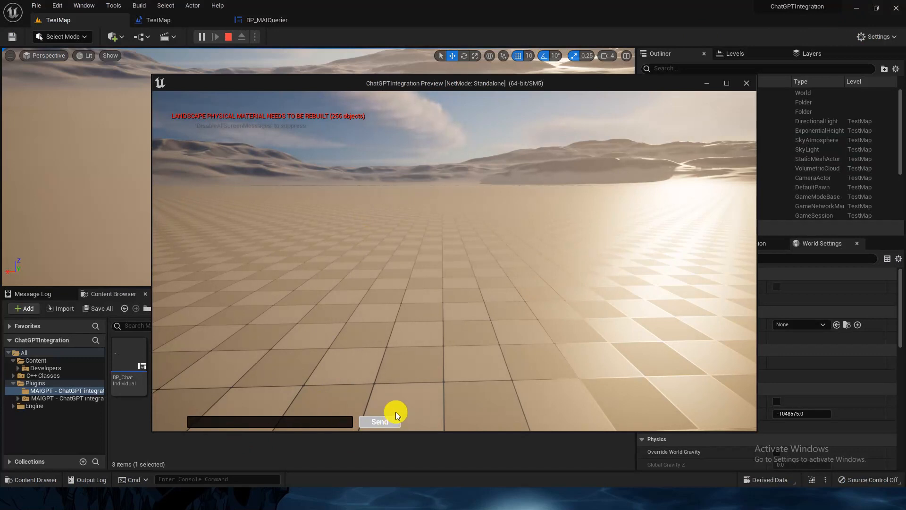
type("what is the")
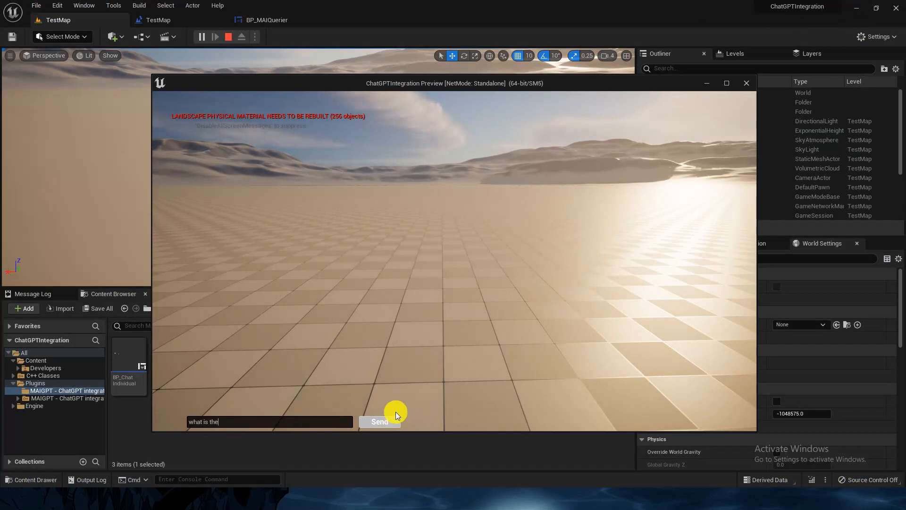
type("color of the")
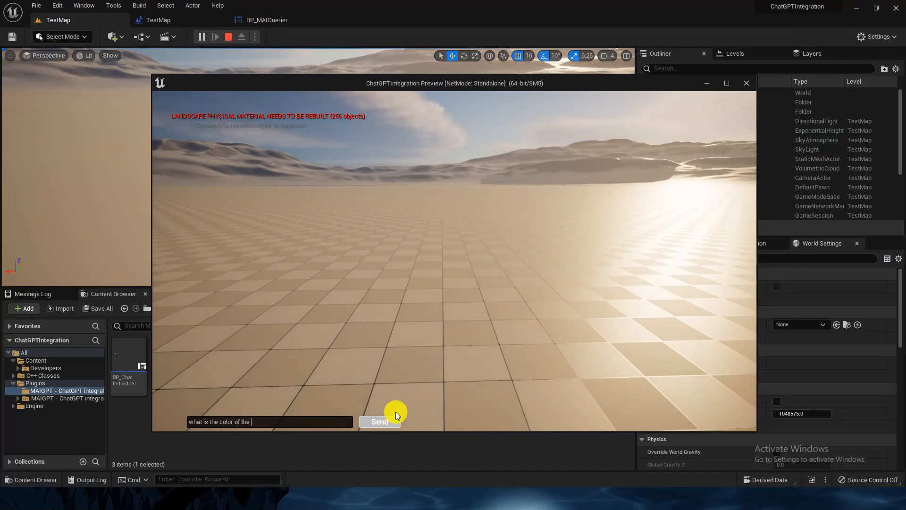
left_click(379, 422)
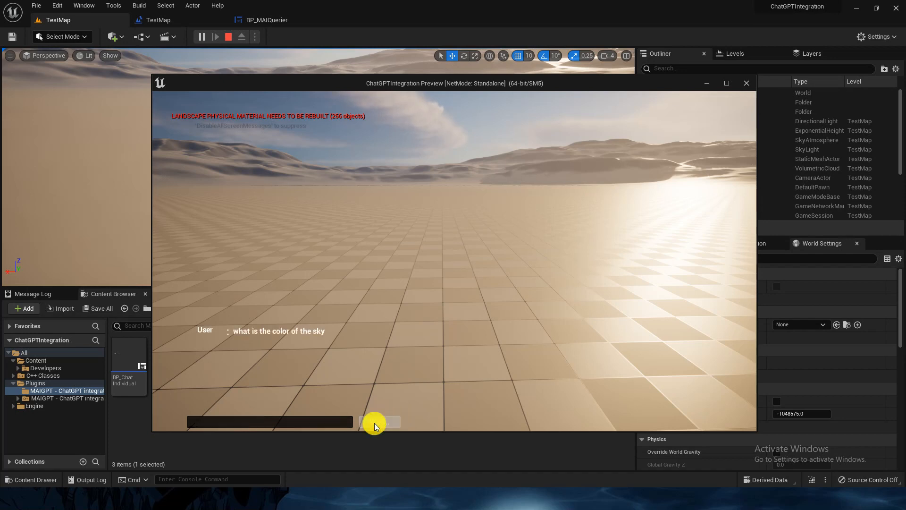
left_click(381, 421)
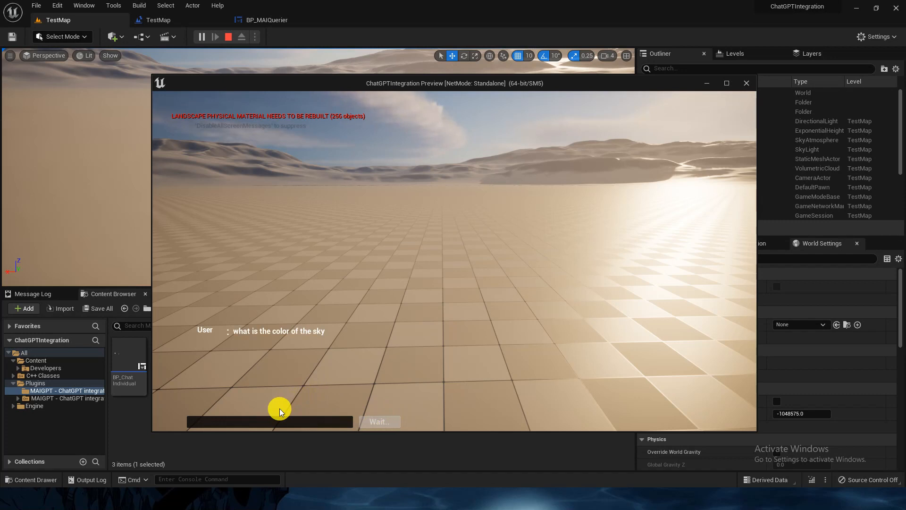
mouse_move(201, 409)
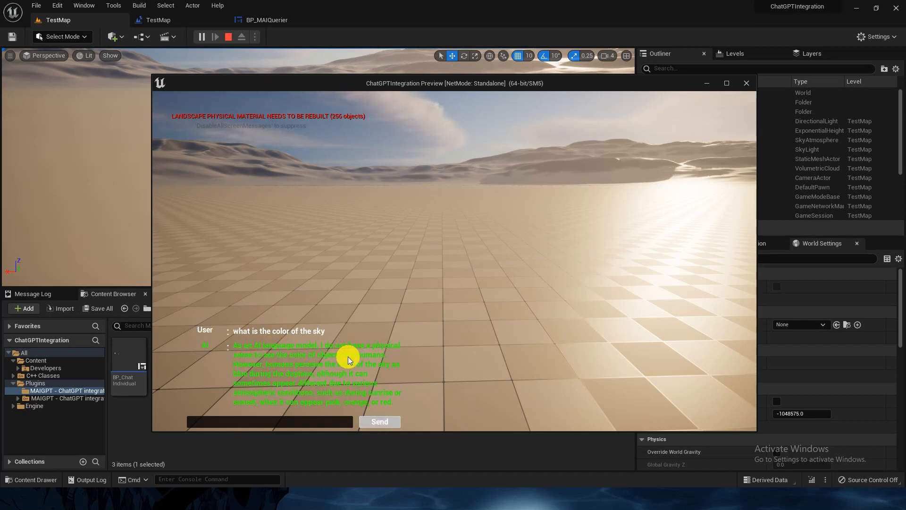
mouse_move(269, 365)
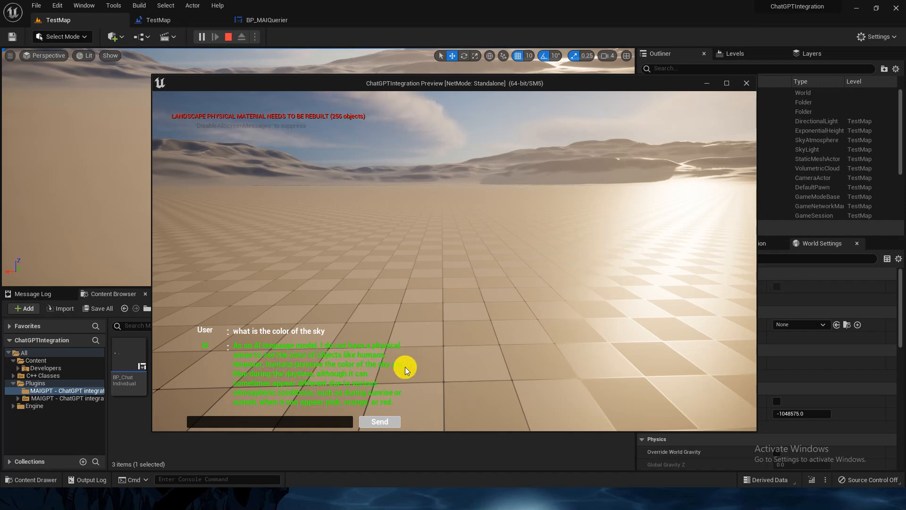
mouse_move(363, 404)
type("Whos is th")
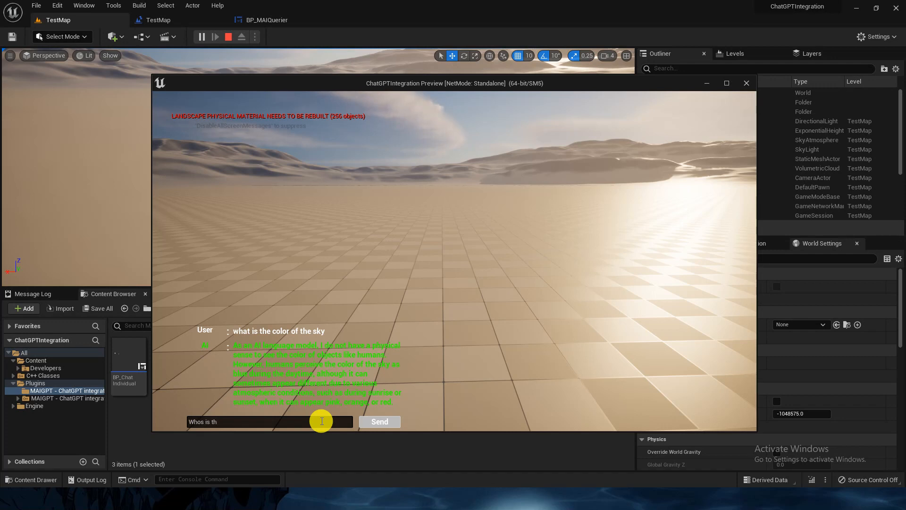
- Fix a typo and send 'Who is the founder of apple company'
key("Backspace")
type("e founder of apply company")
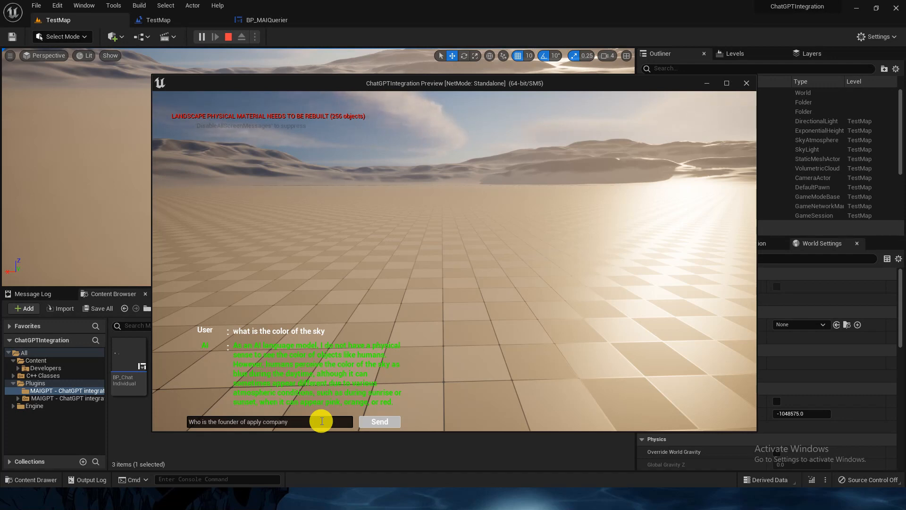
mouse_move(257, 422)
type("e")
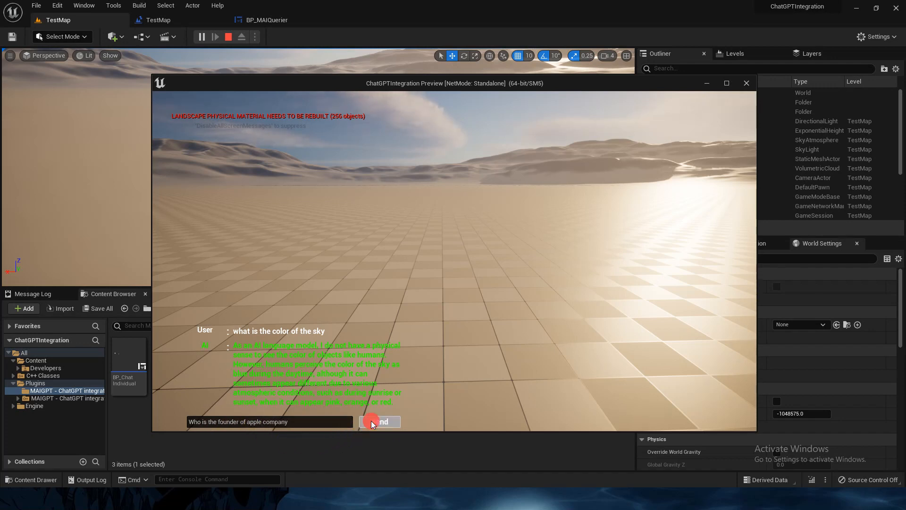
left_click(380, 422)
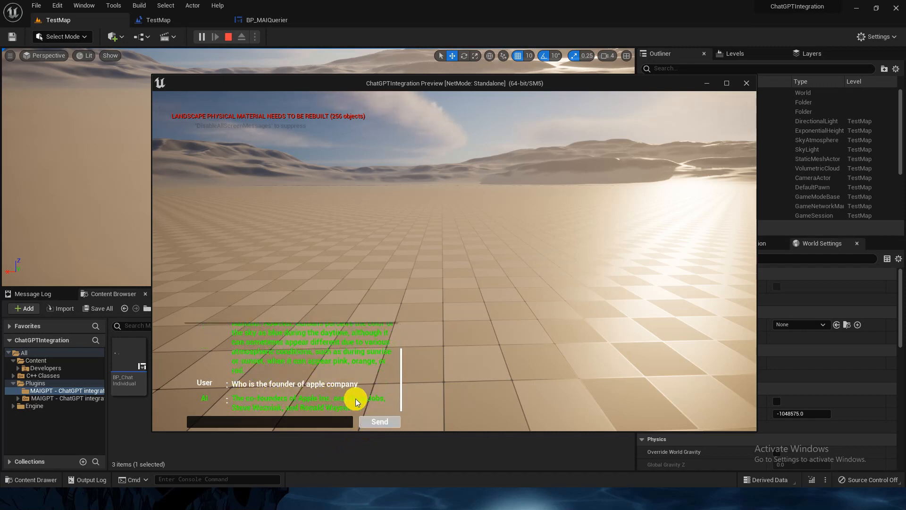
mouse_move(364, 407)
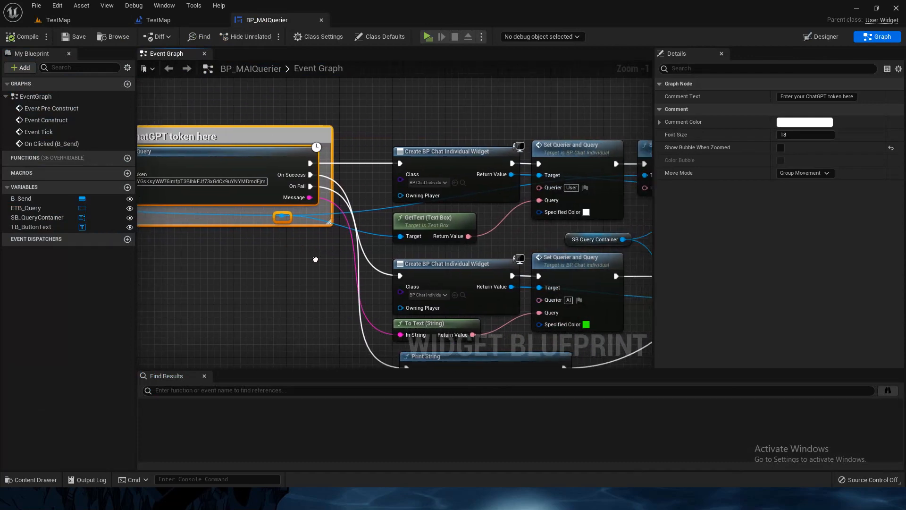
- Pan BP_MAIQuerier's Event Graph over the On Fail Print String branch, then return to TestMap
left_click_drag(315, 259, 234, 204)
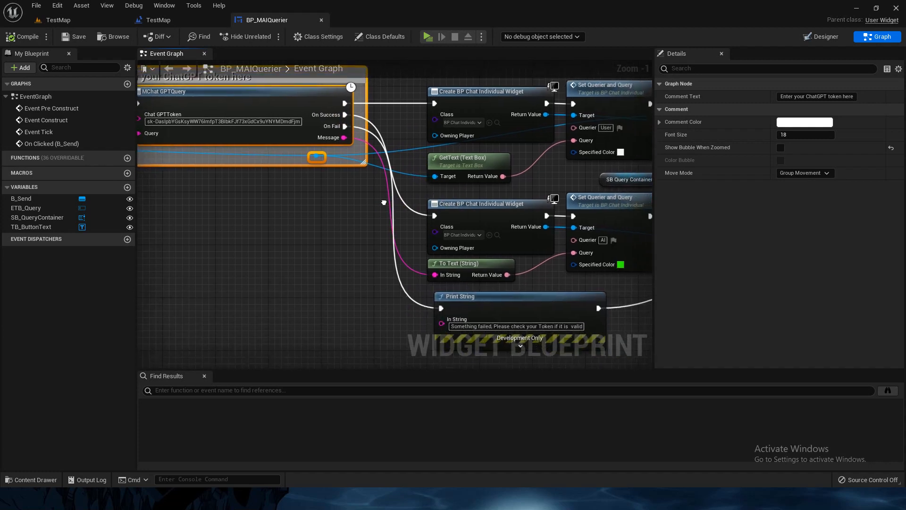
mouse_move(490, 296)
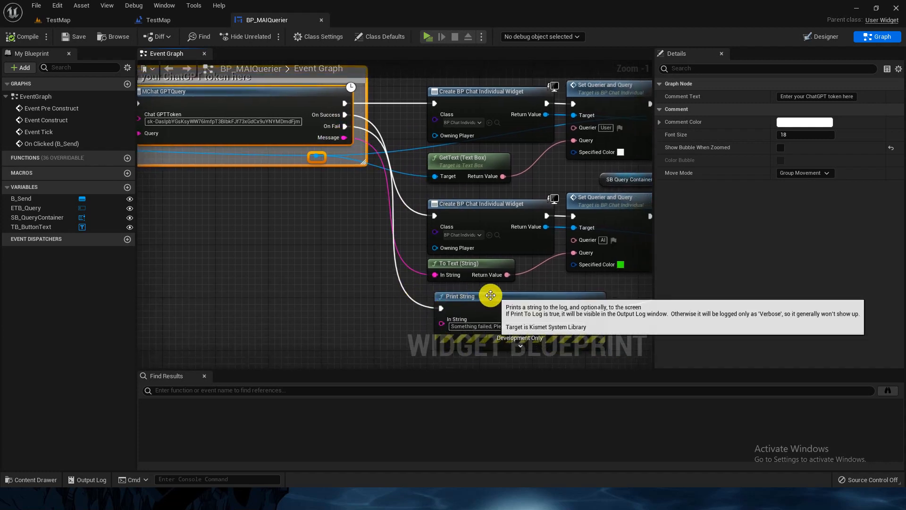
left_click_drag(491, 295, 453, 263)
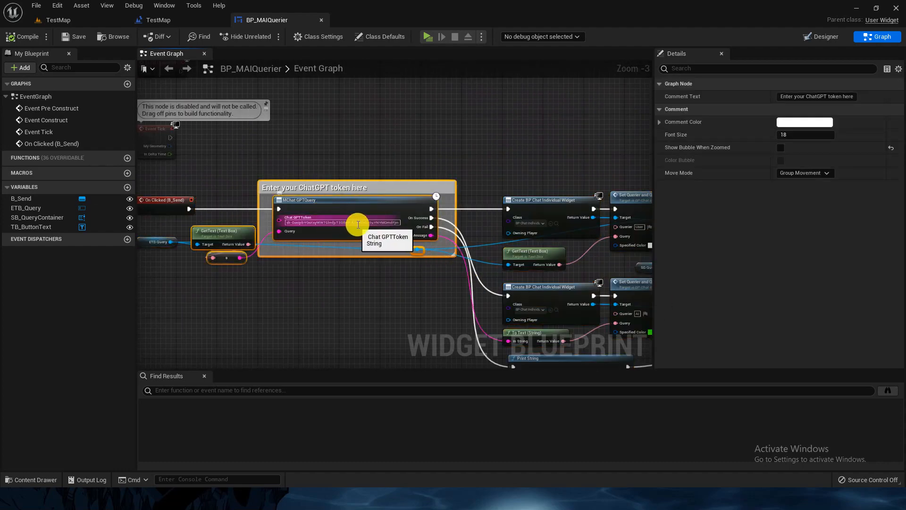
left_click(57, 20)
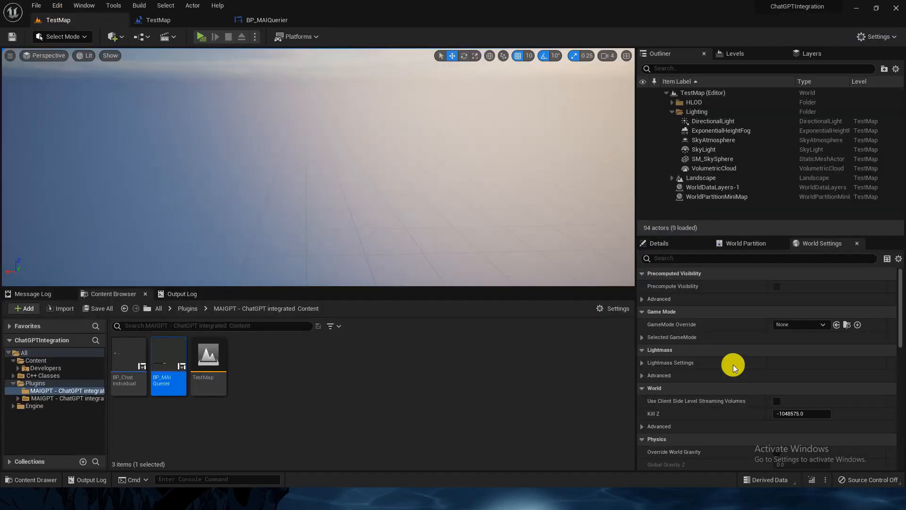